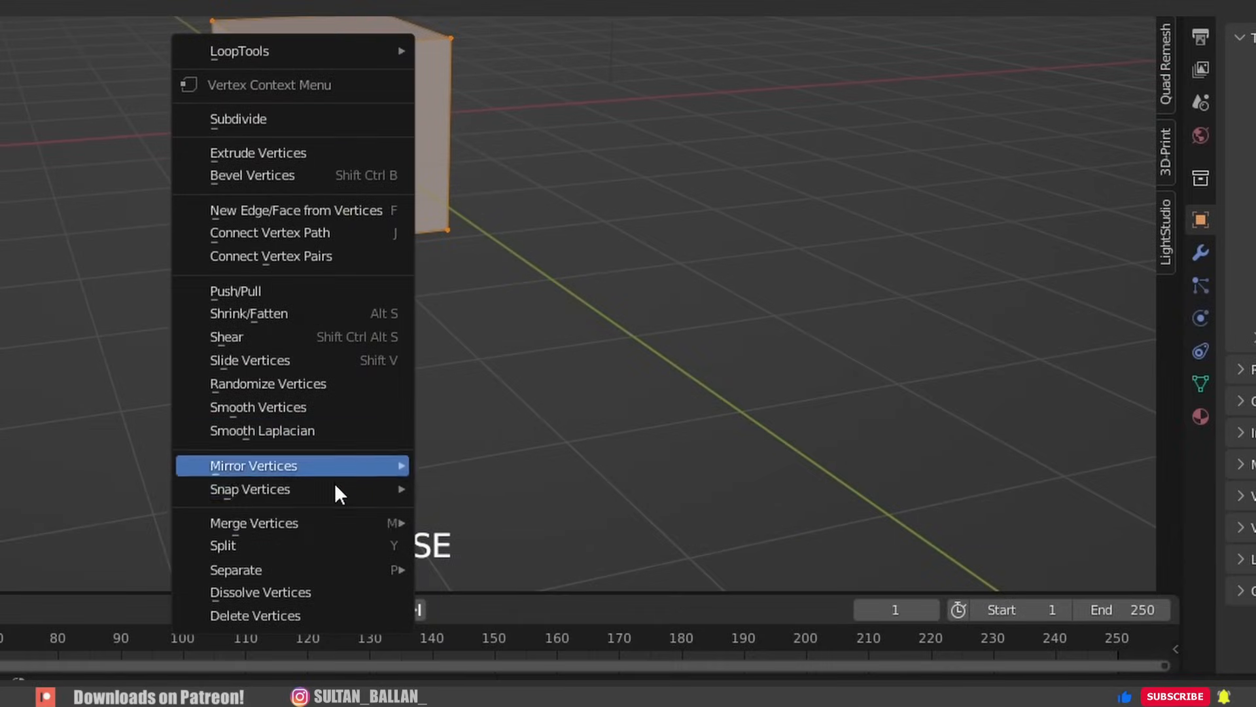
Step: Merge all of the cube's vertices at center into a single vertex
click(252, 522)
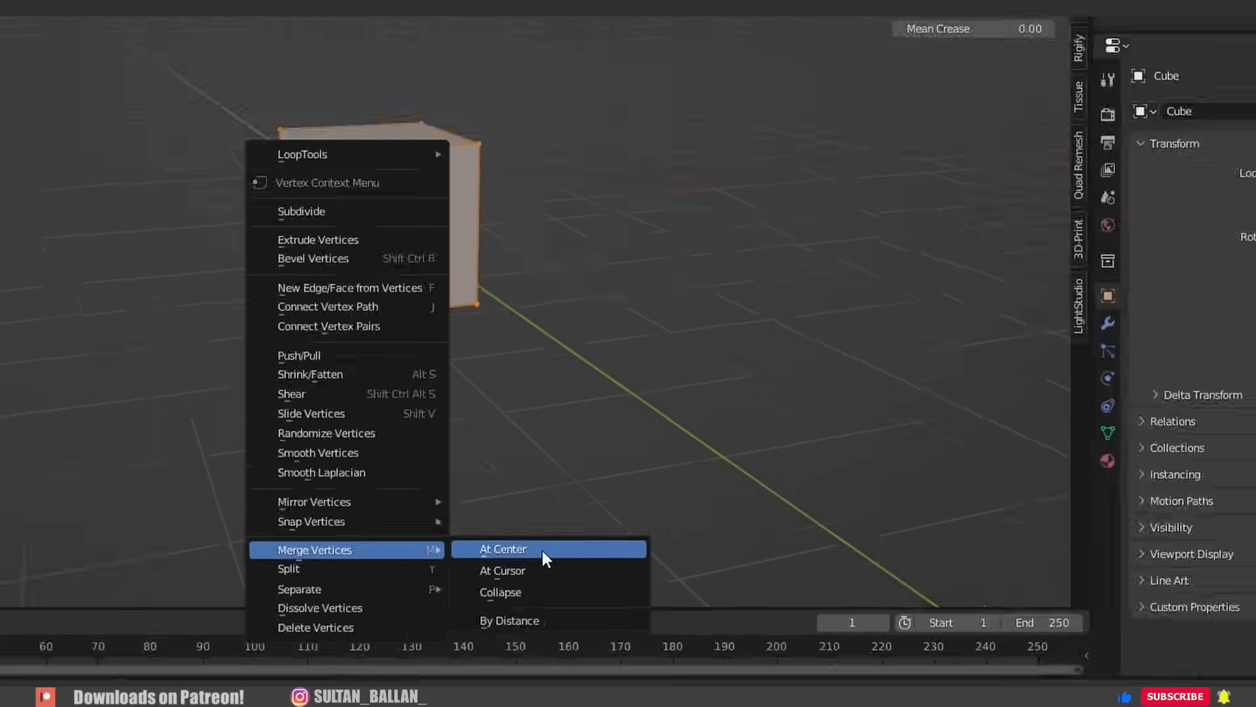
click(502, 548)
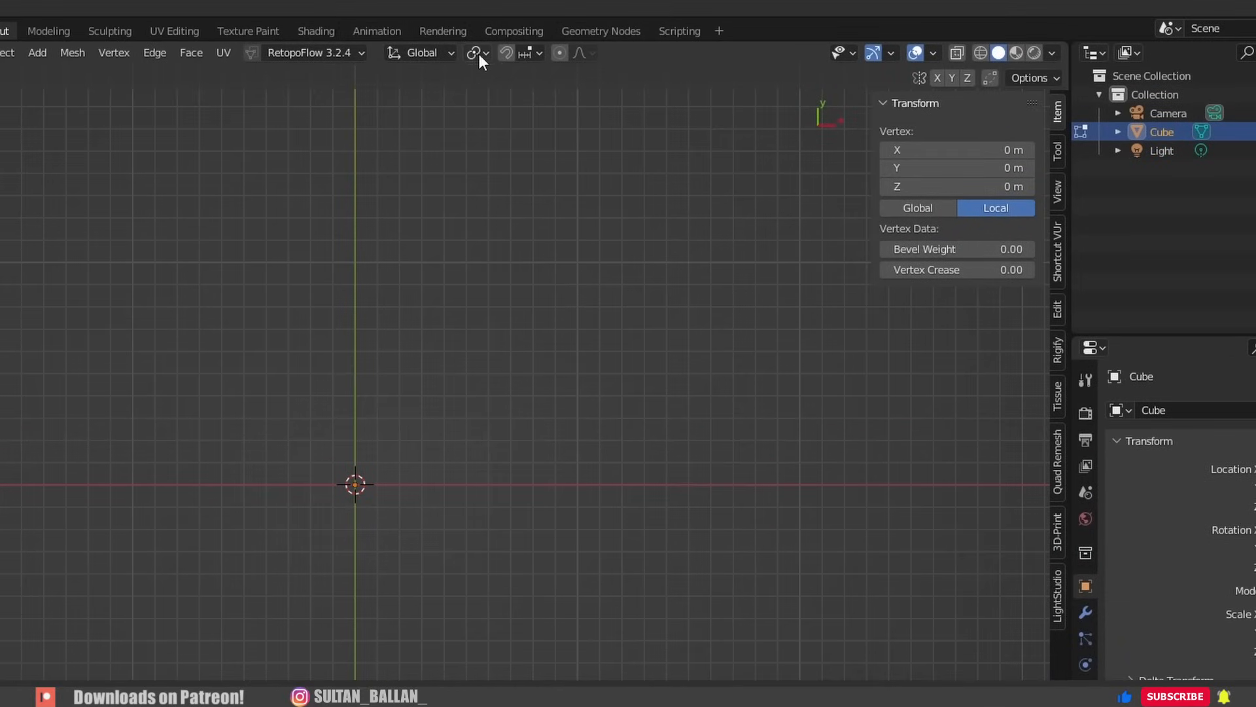
Step: With grid snapping on, extrude the vertex 2 m along X and loop-cut the line into segments
click(523, 52)
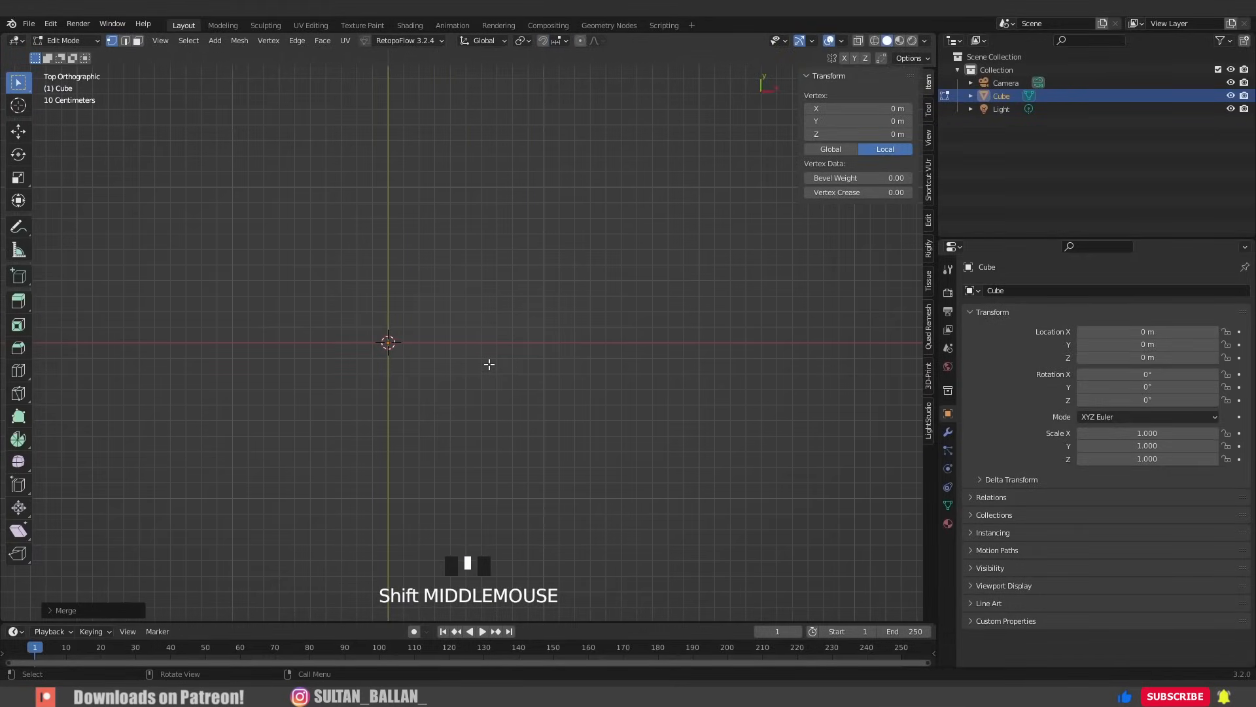
key(e)
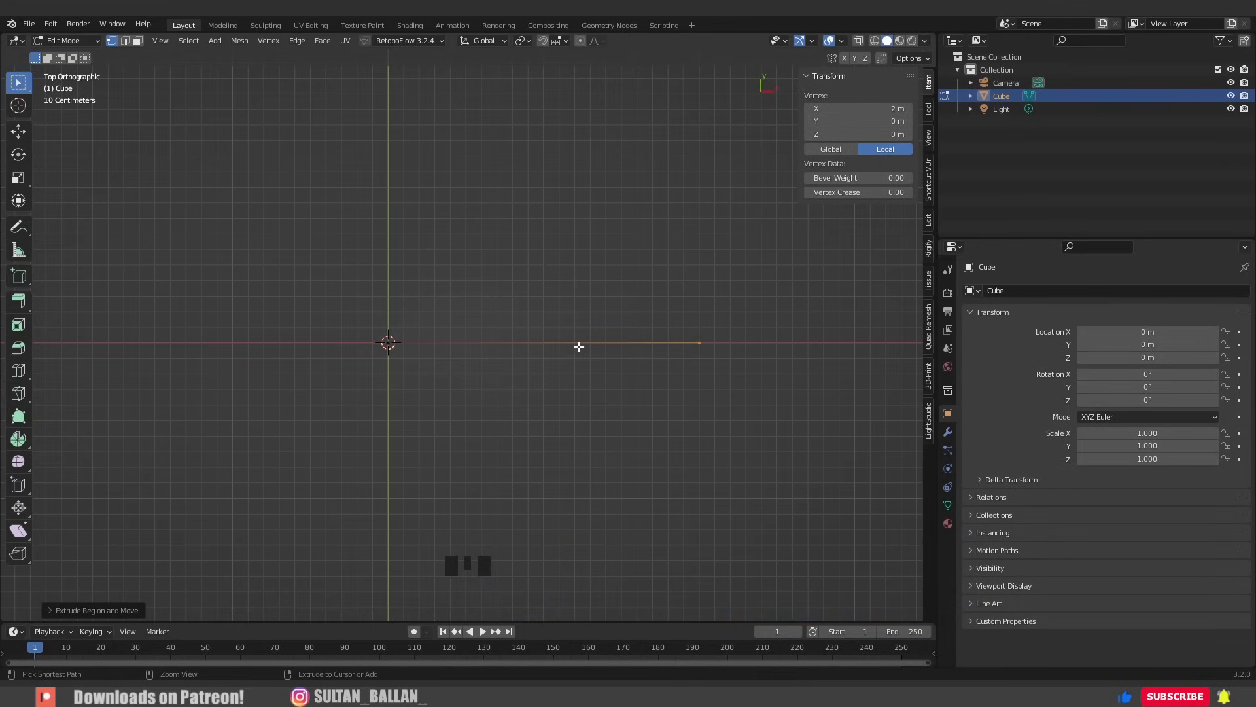
key(ctrl+r)
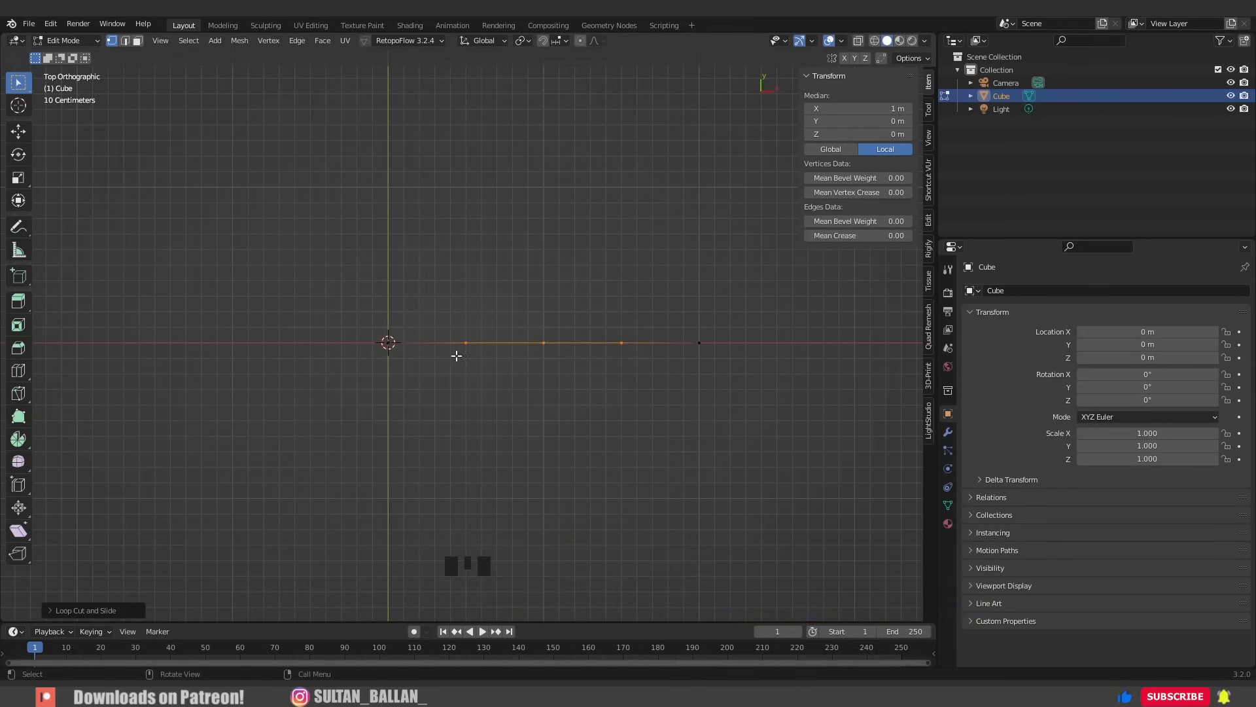
Step: Move alternate points to bend the line into a zigzag and select all of it
key(g)
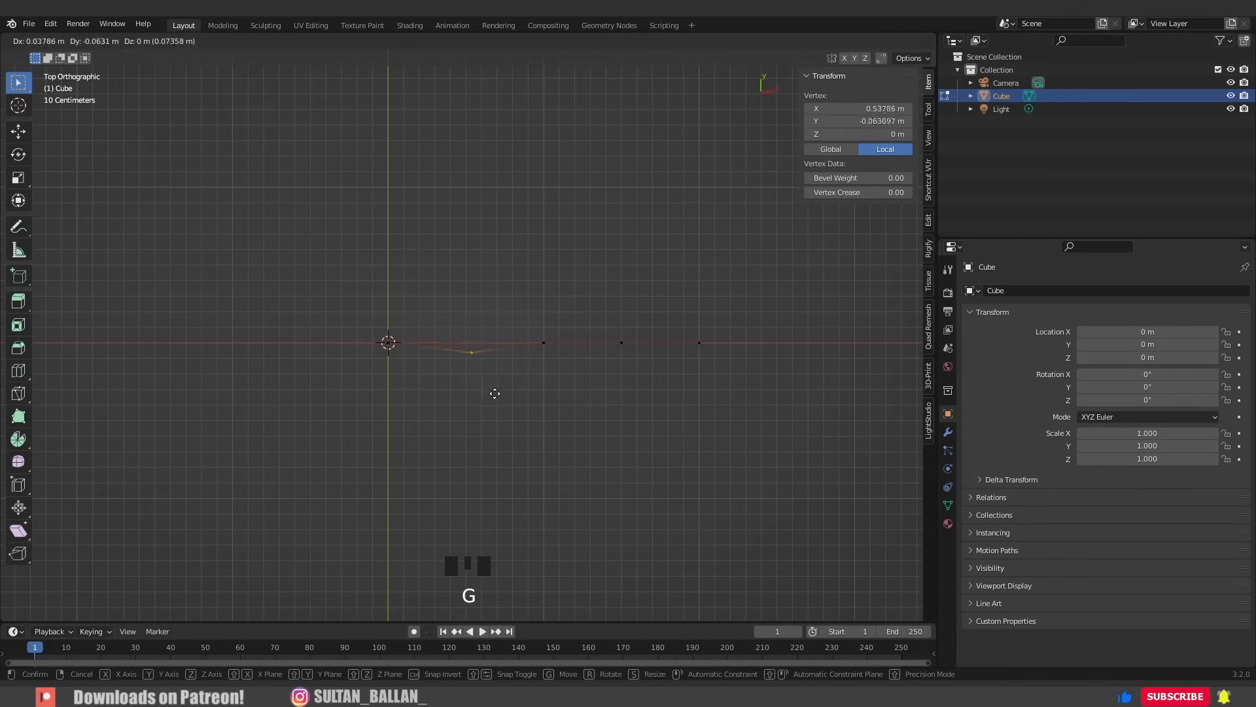
click(467, 404)
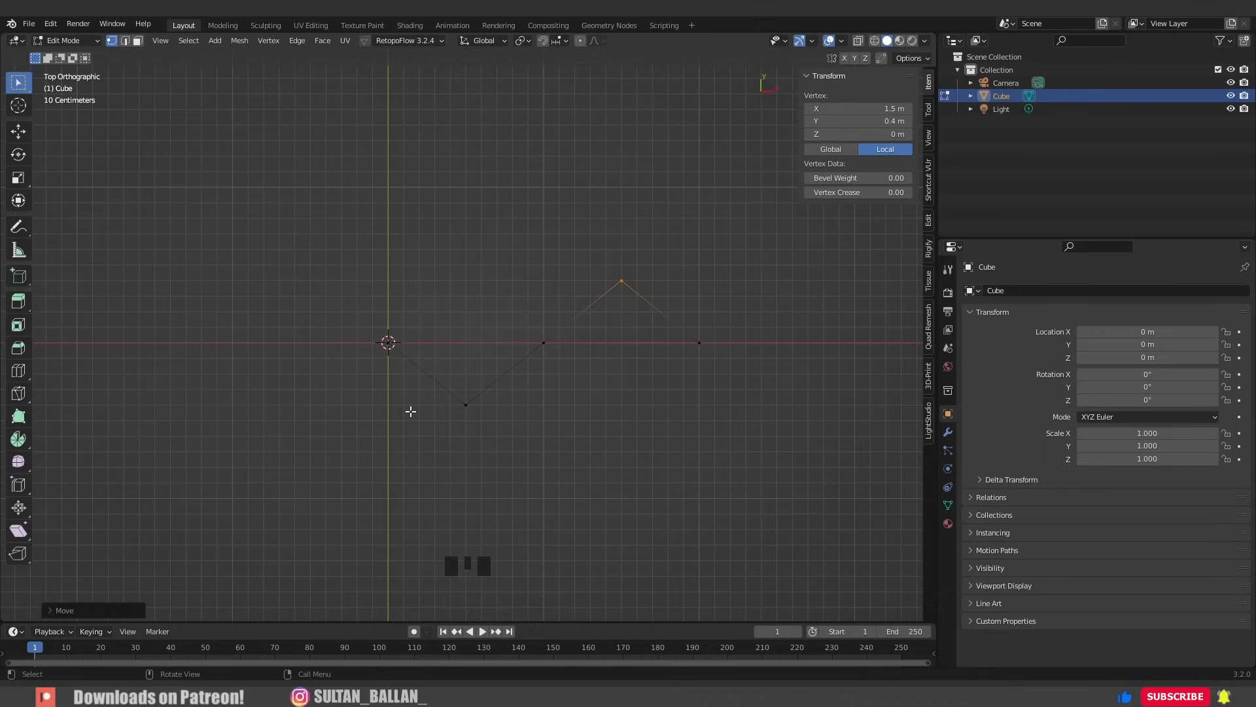
key(a)
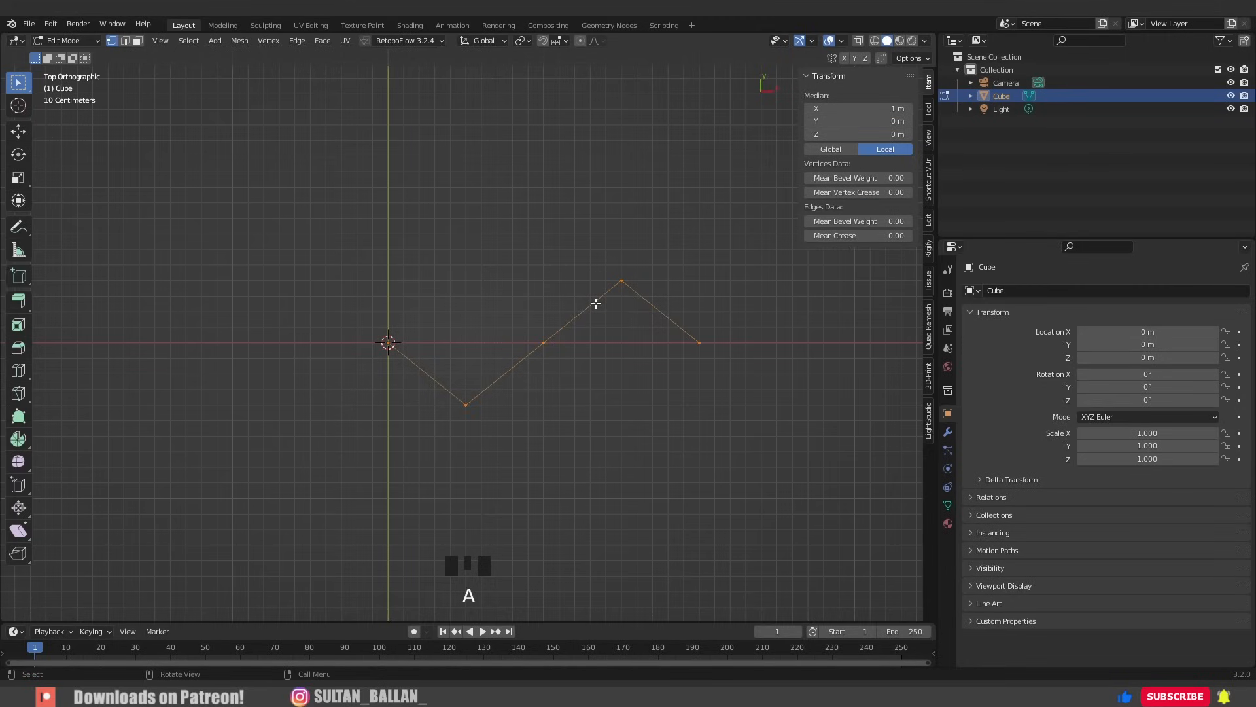
Step: Subdivide the zigzag edges and raise some points in Z from the front view
right_click(595, 302)
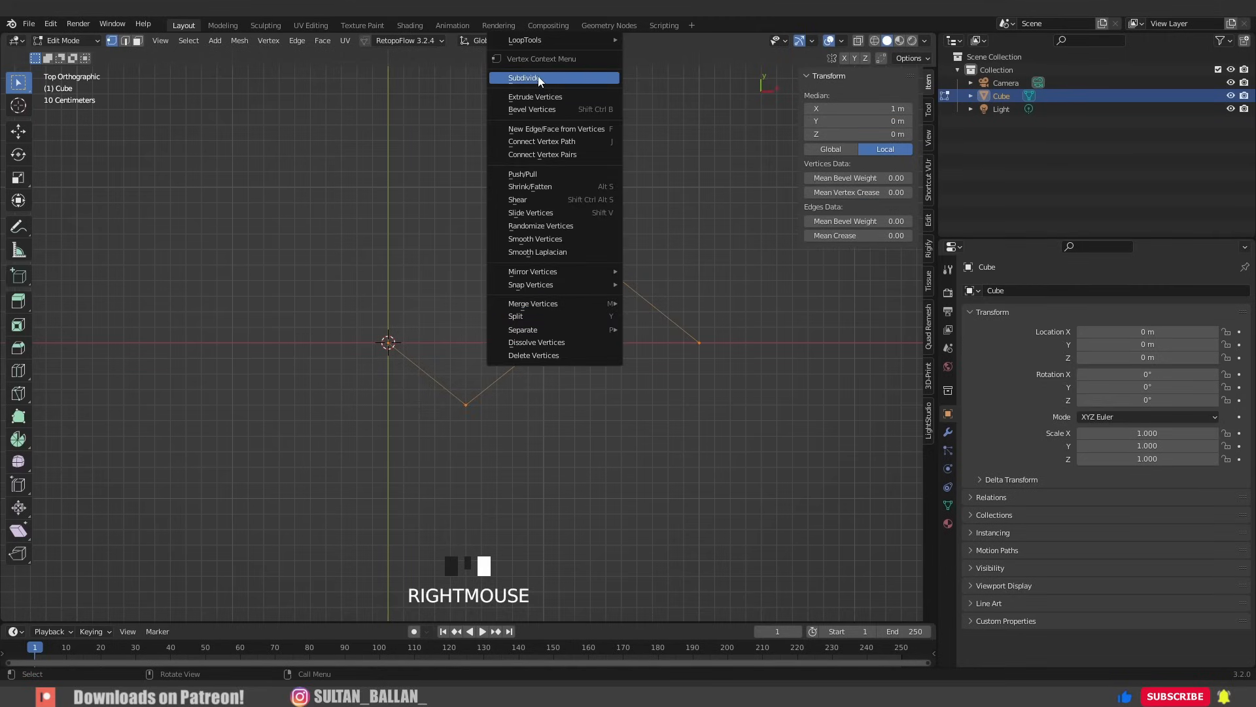
click(523, 78)
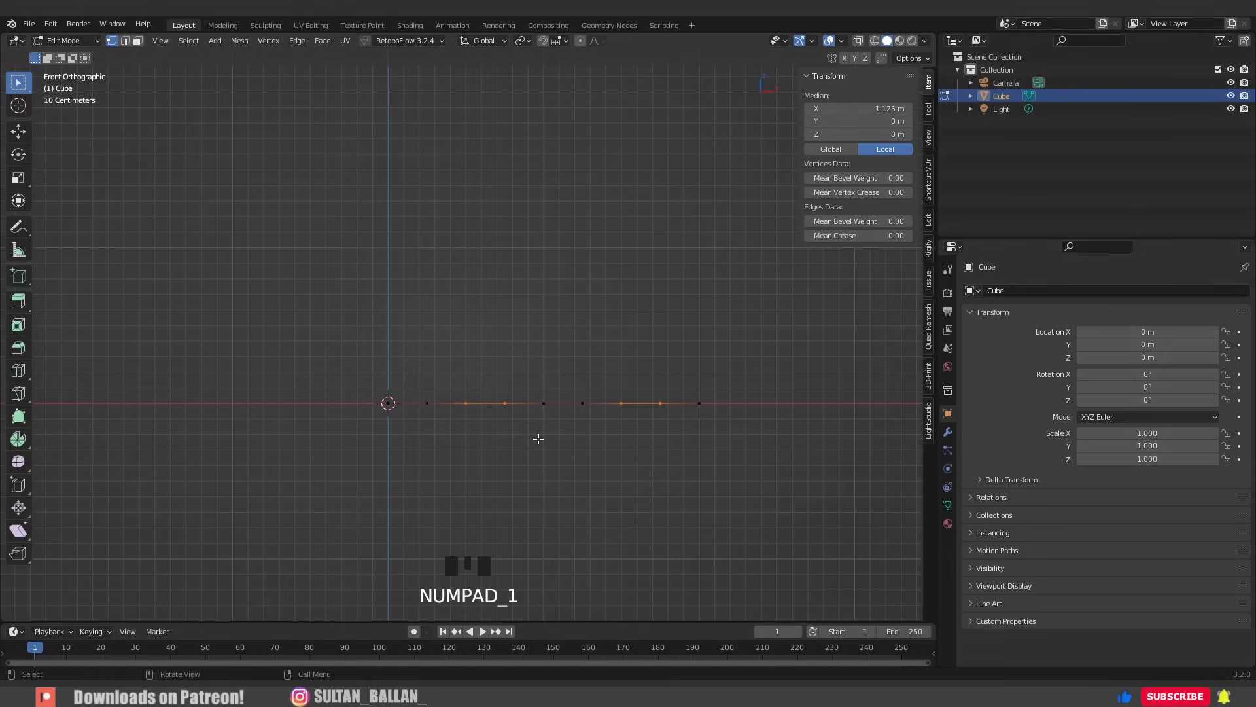
key(g)
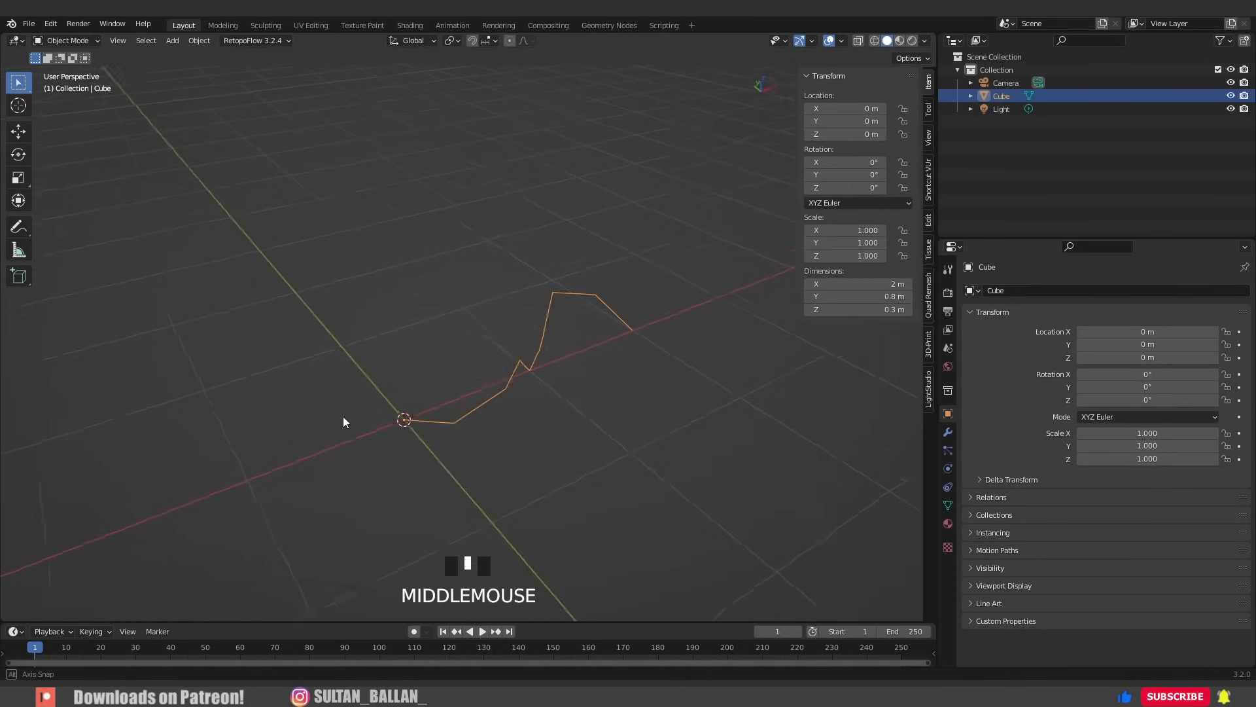
Step: Add an Array modifier repeating the zigzag along X with Merge enabled
click(947, 430)
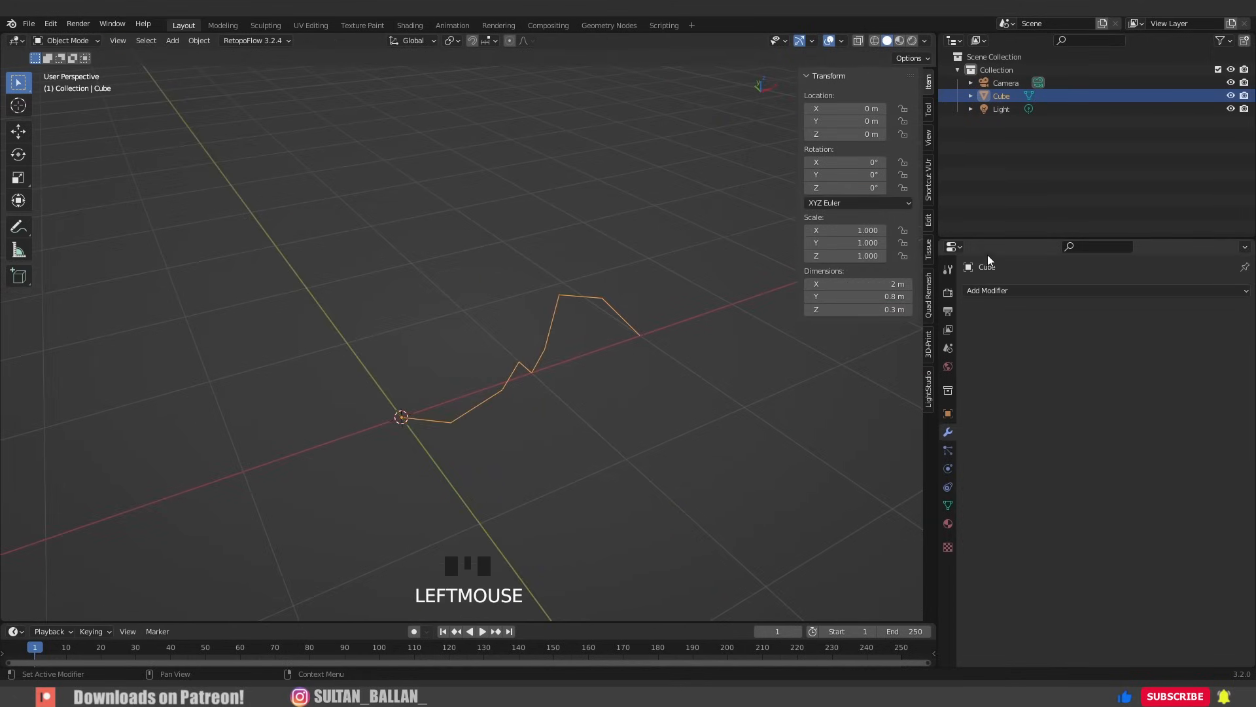
click(986, 291)
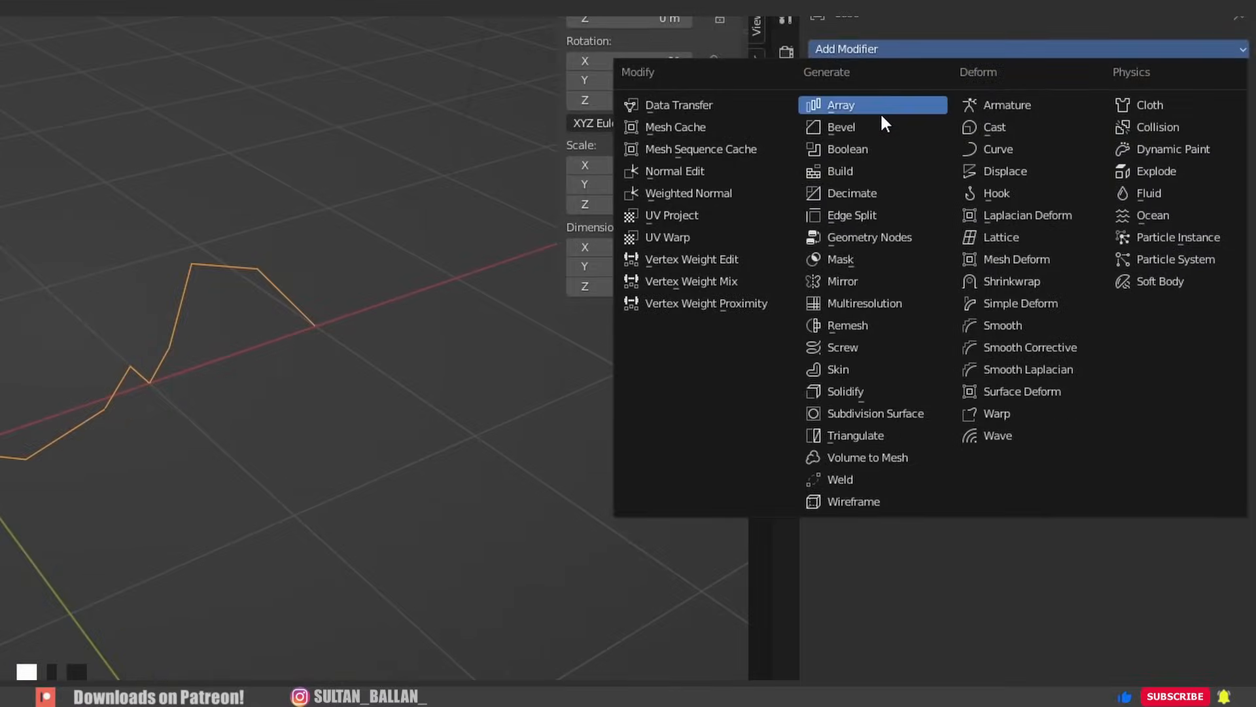
click(840, 104)
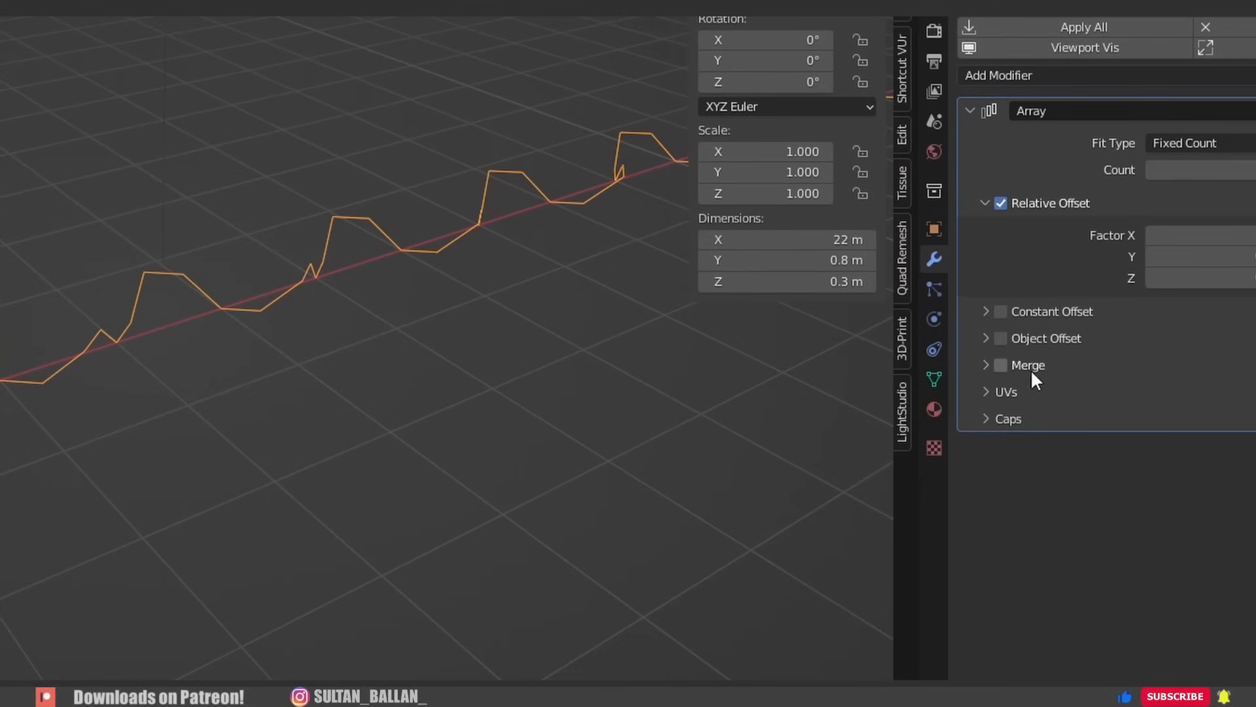
click(999, 365)
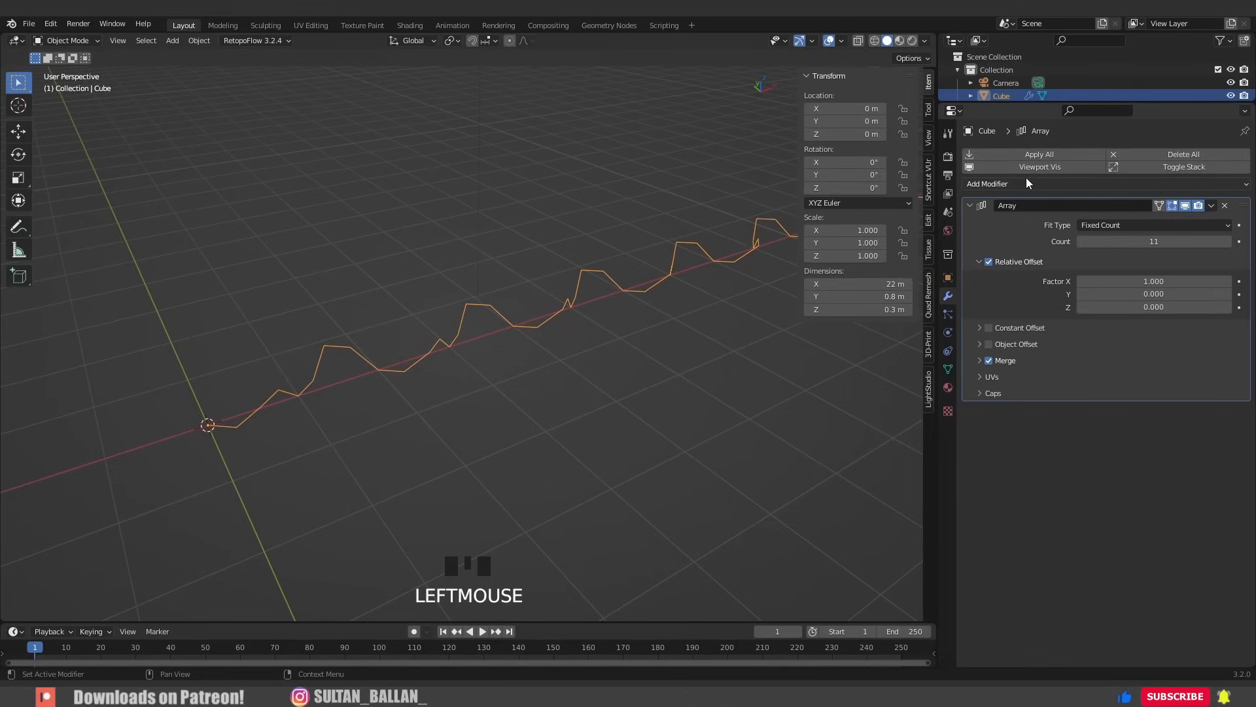
click(986, 183)
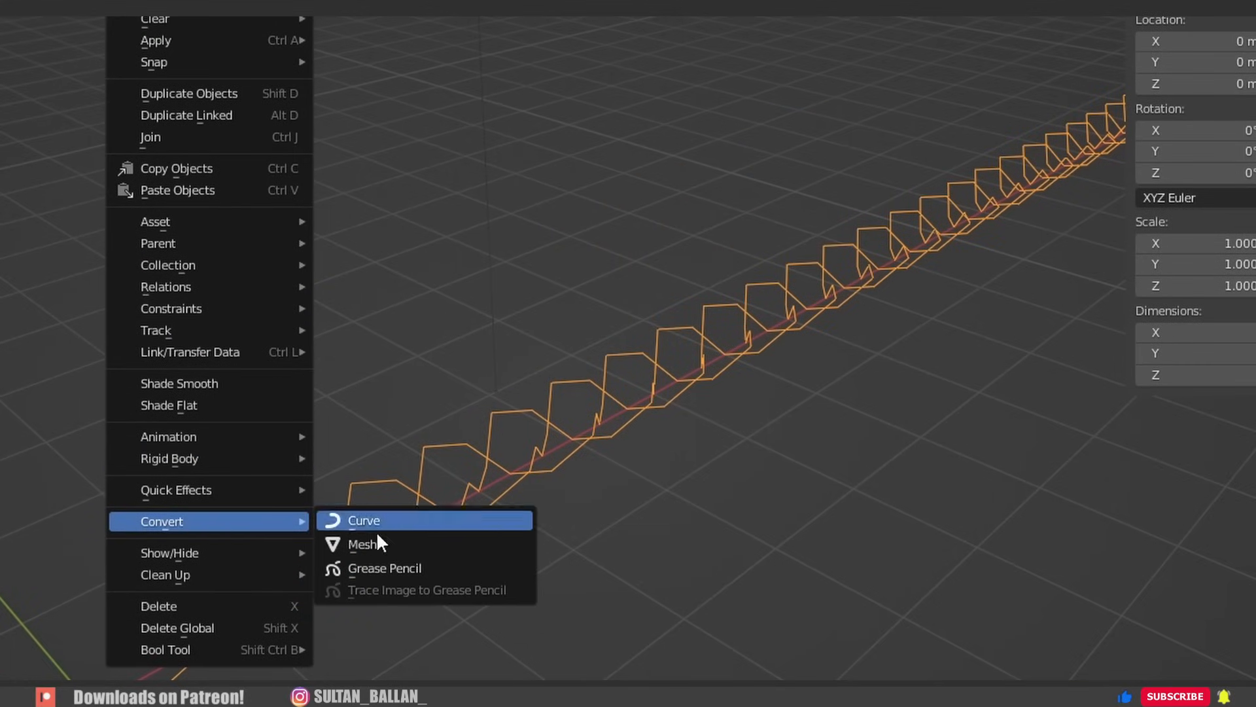
Step: Convert the arrayed line to a curve and give it a round Bevel Depth of 0.19 m
click(364, 519)
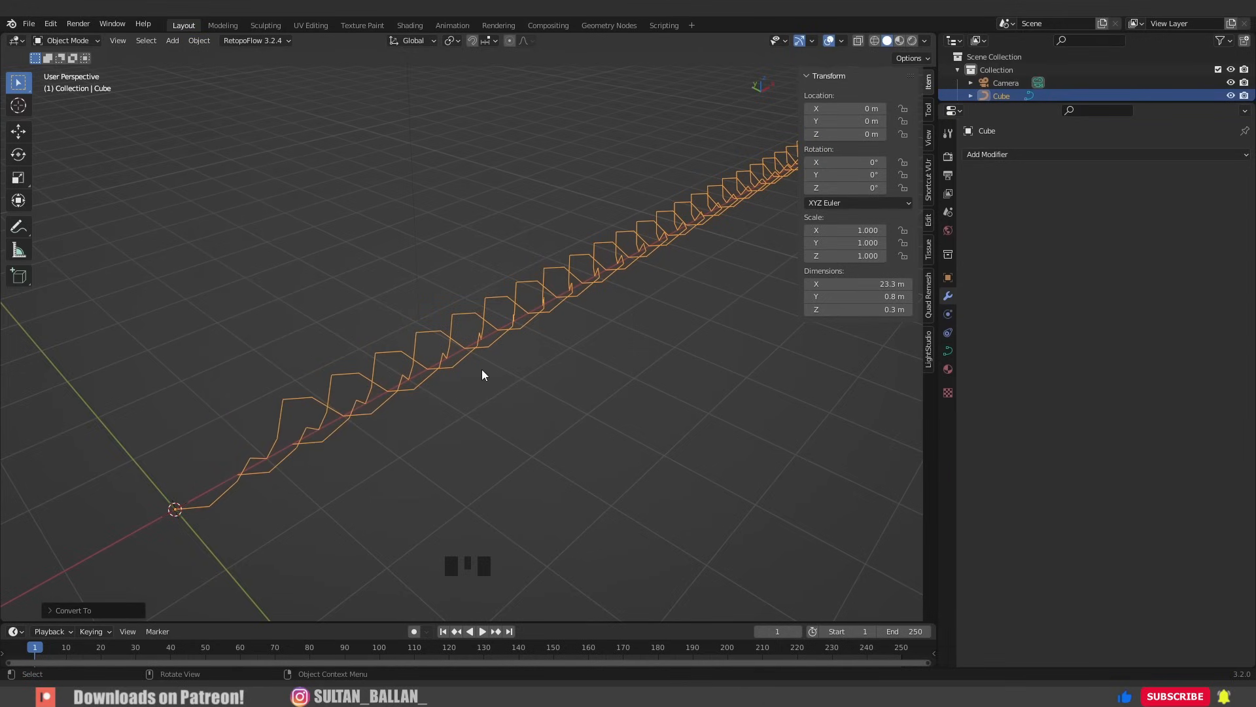
key(Tab)
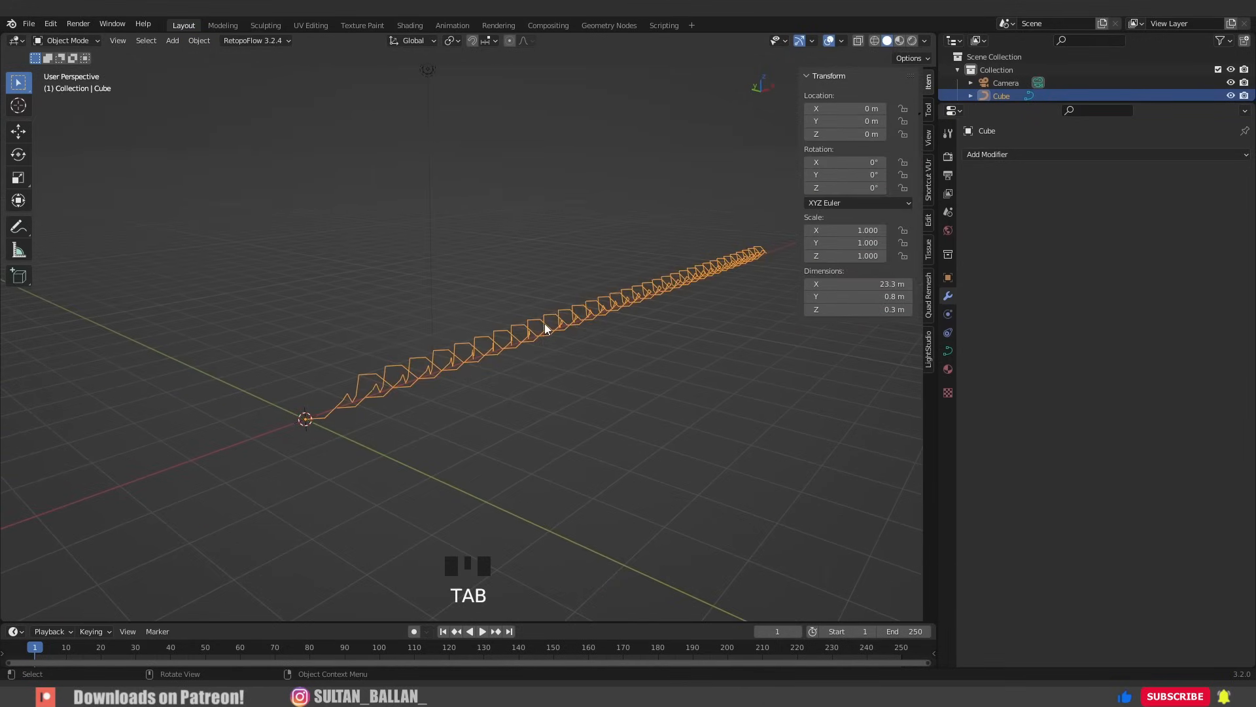
click(948, 350)
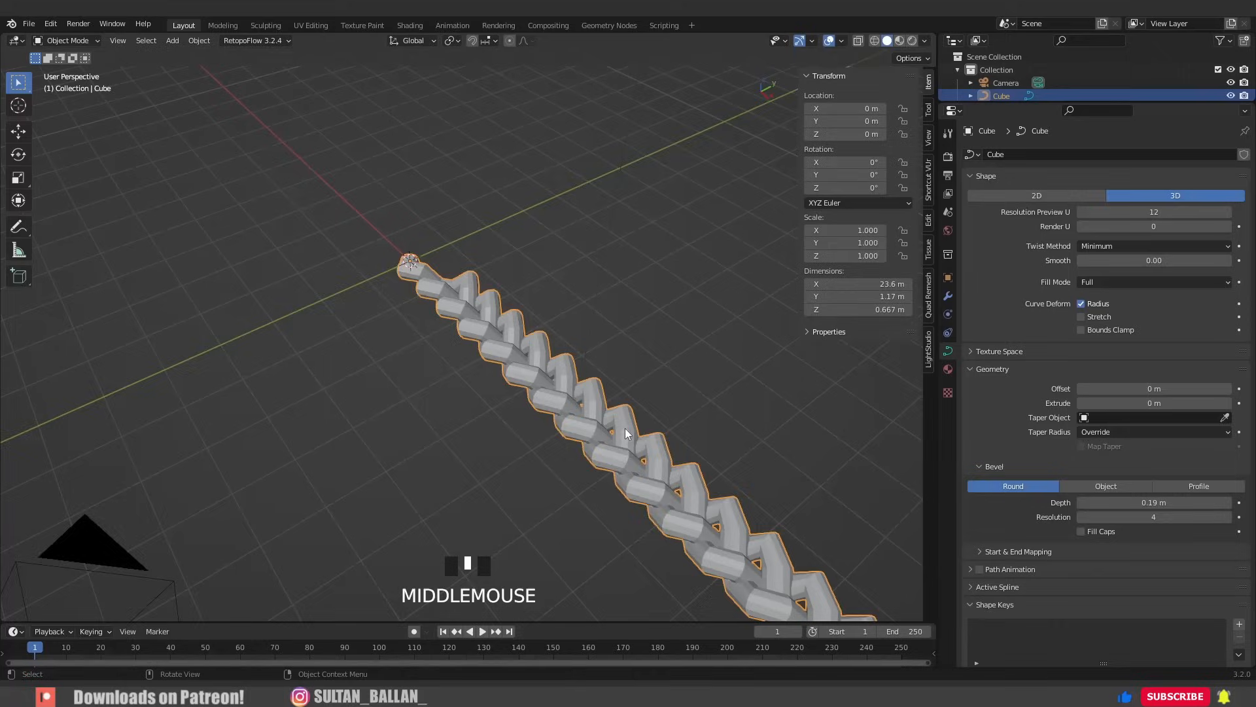
click(840, 40)
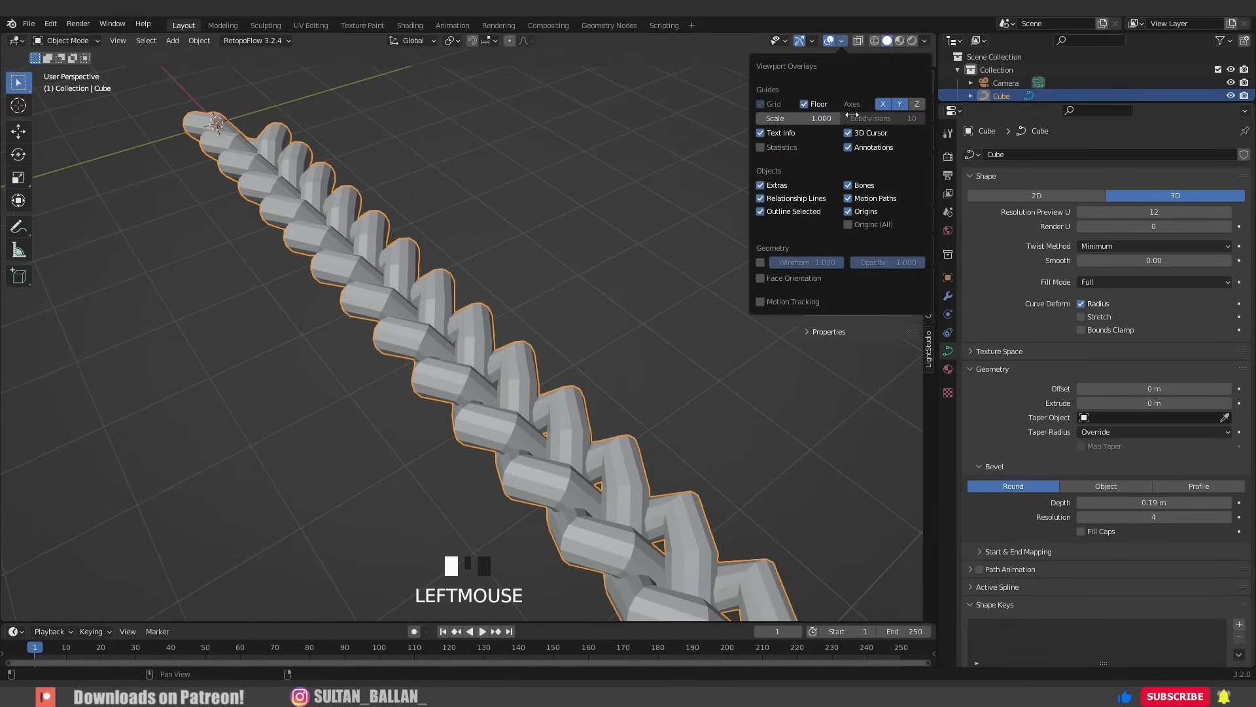
click(758, 262)
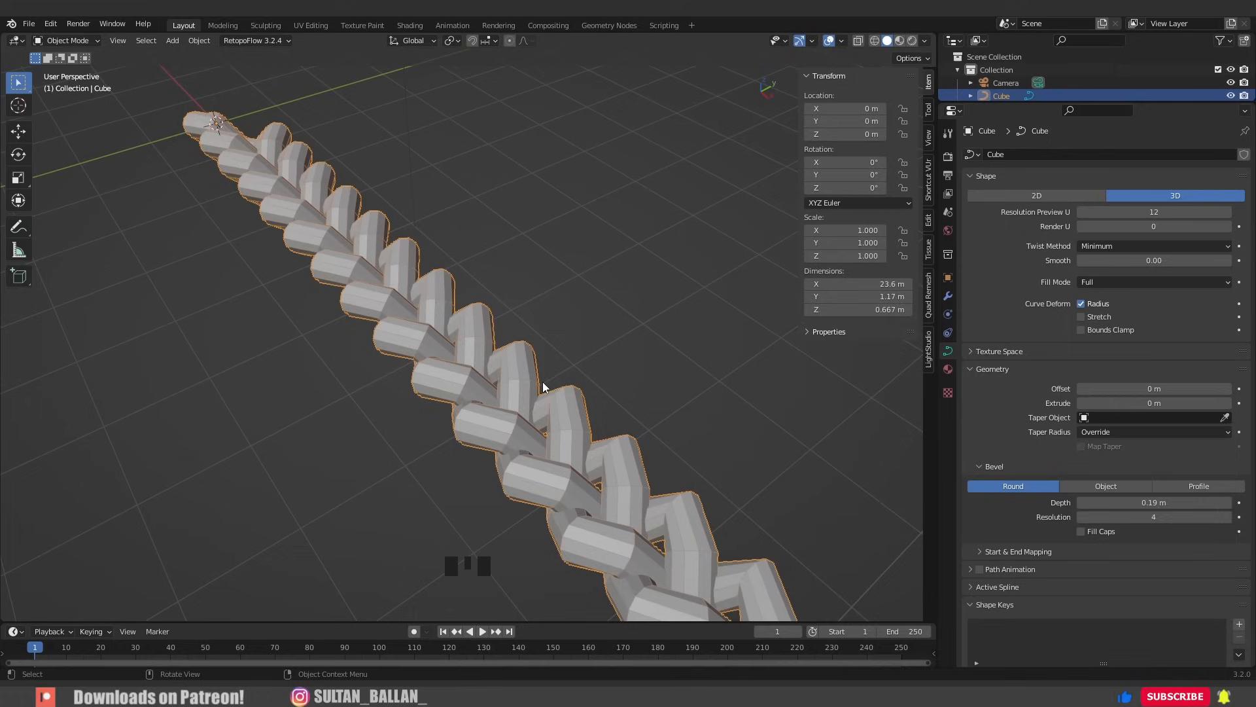
Step: Add a Subdivision Surface modifier and raise the Bevel Depth to 0.24 m
key(ctrl+2)
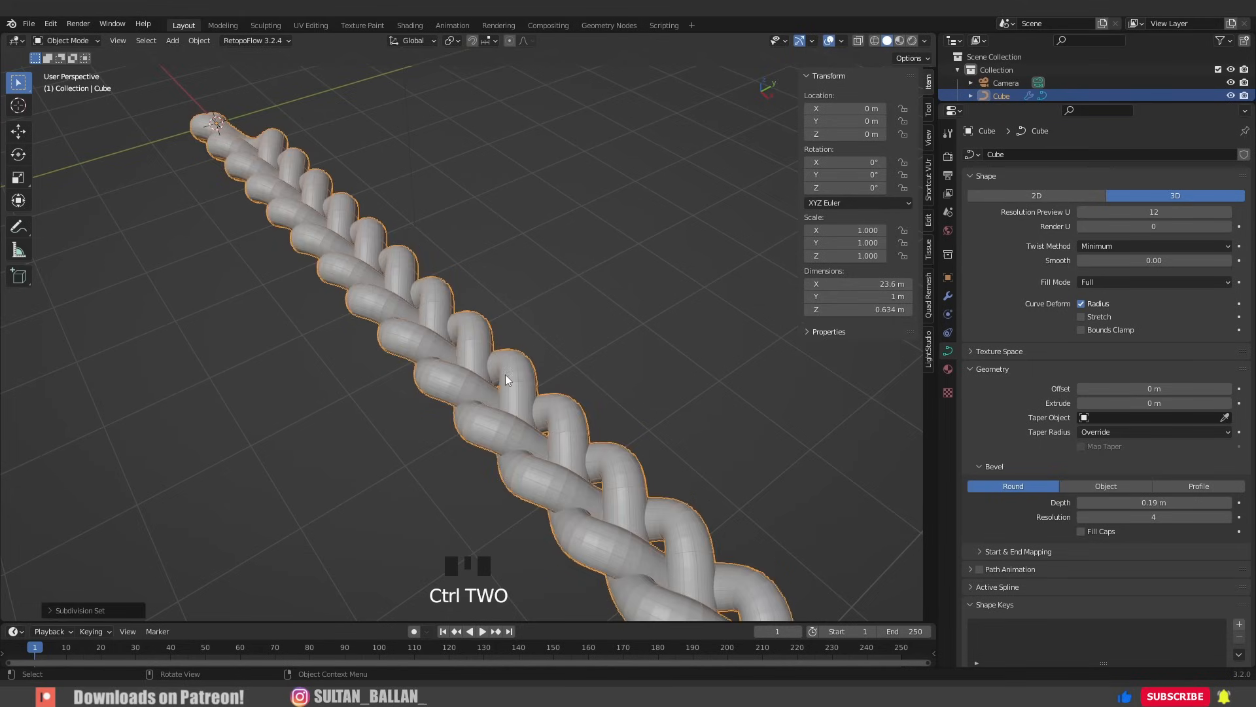
scroll(up, 3)
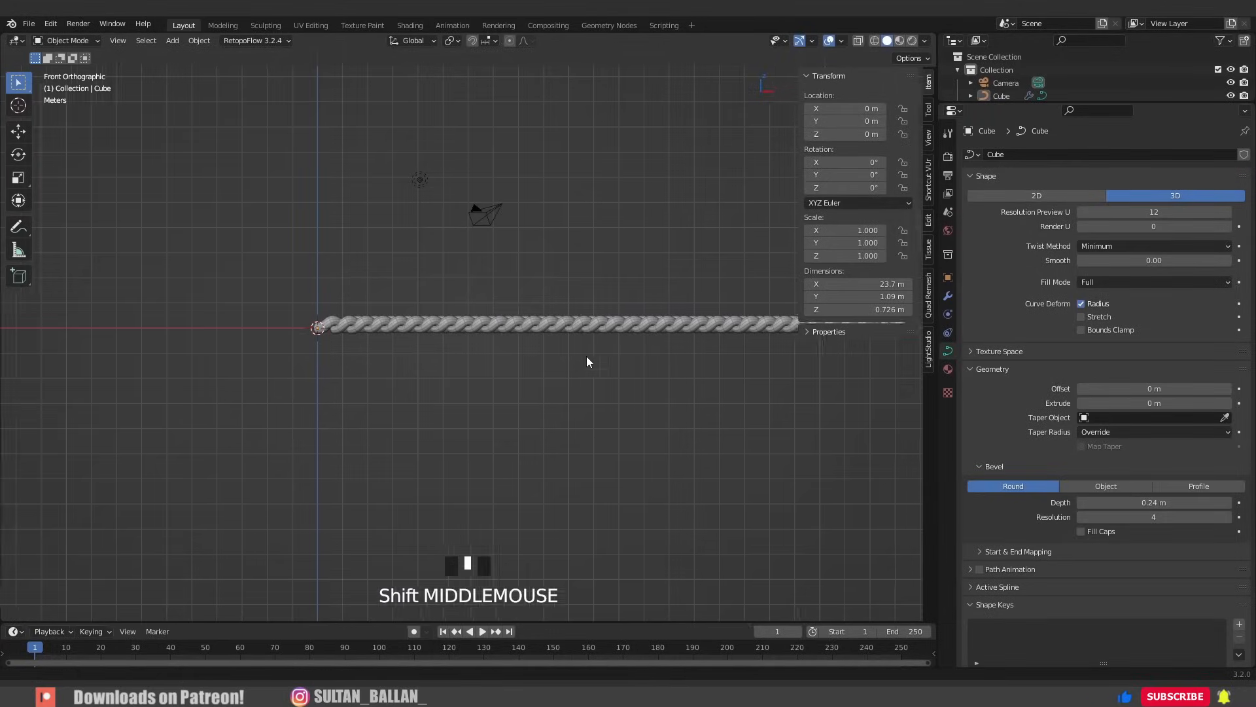
key(shift+a)
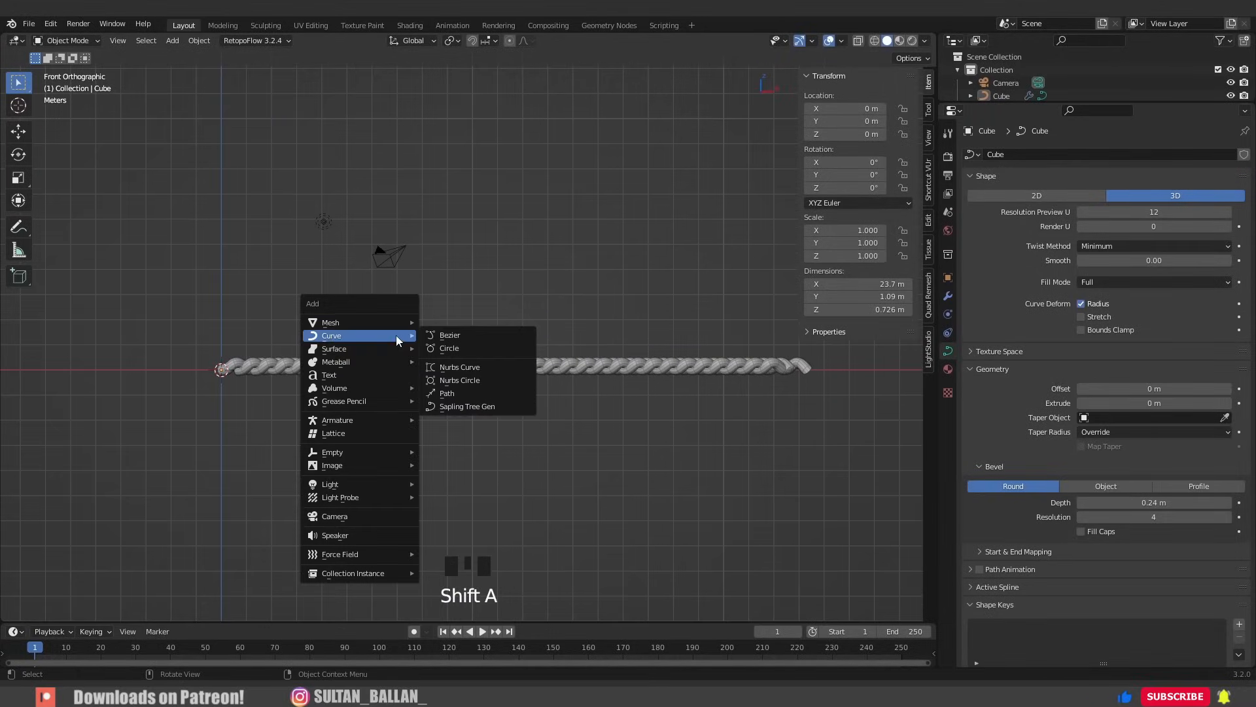
Step: Add a NURBS path, scale it to about 26 m and slide it along X over the rope
click(447, 394)
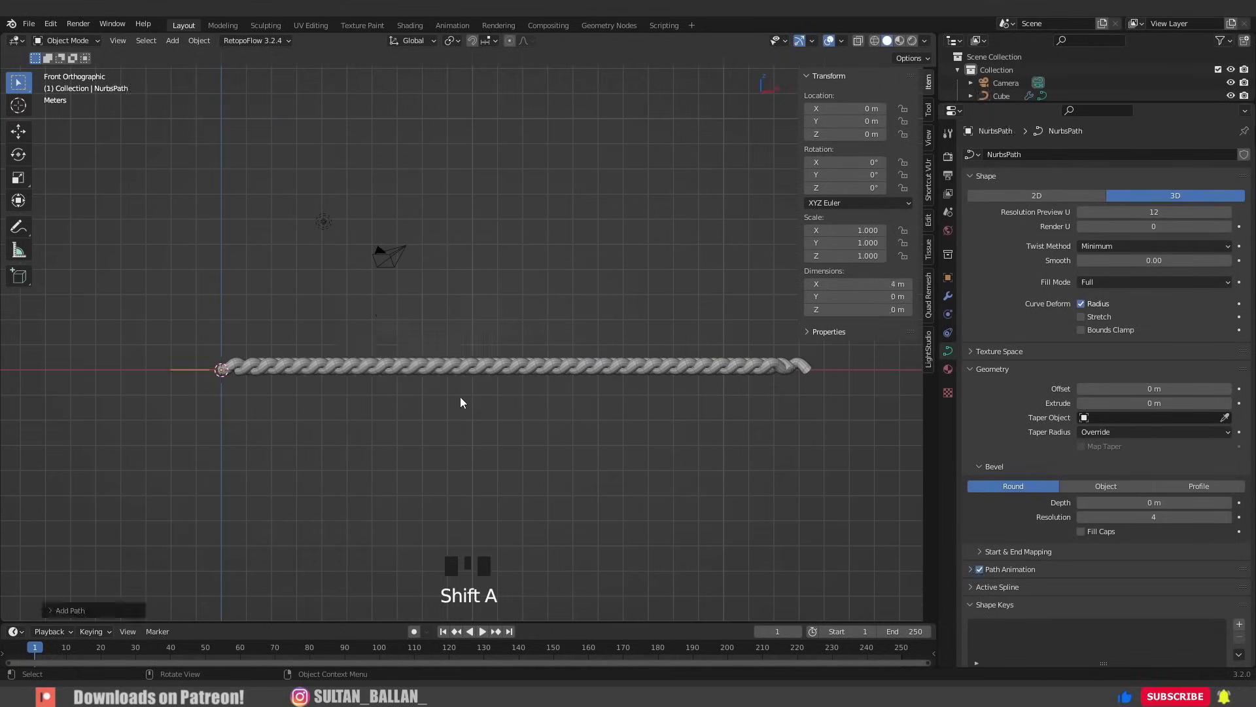
key(s)
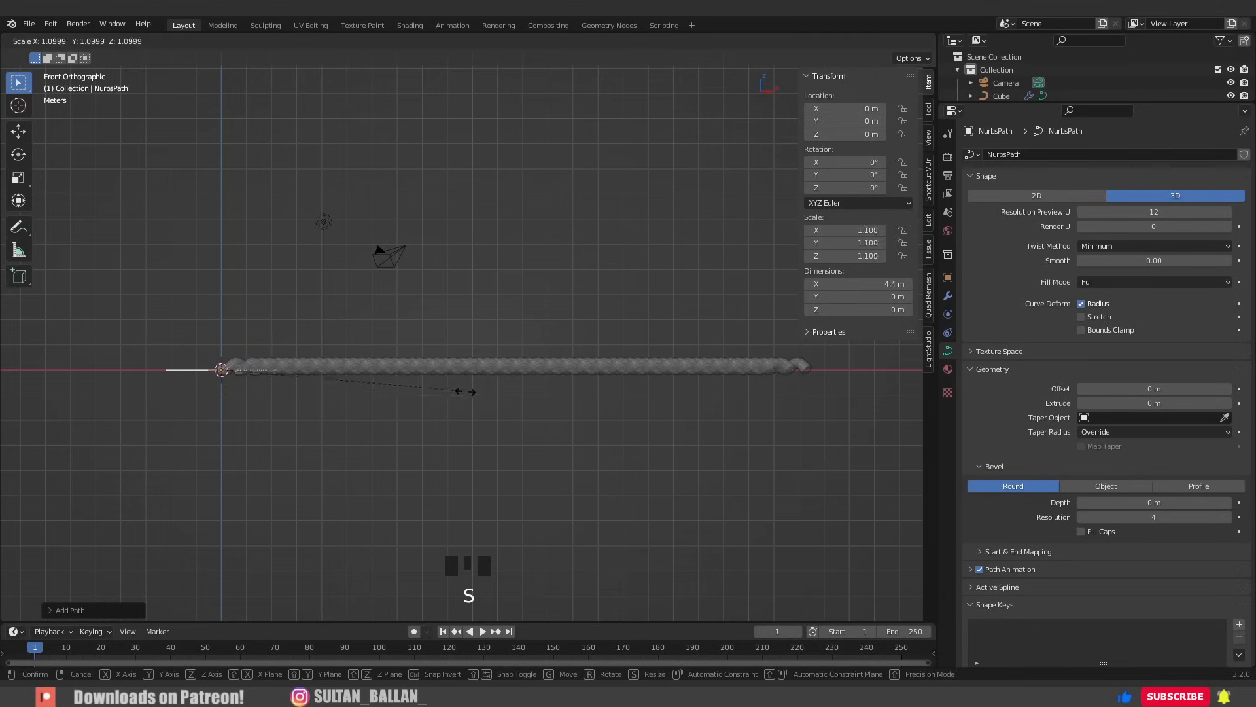
mouse_move(729, 517)
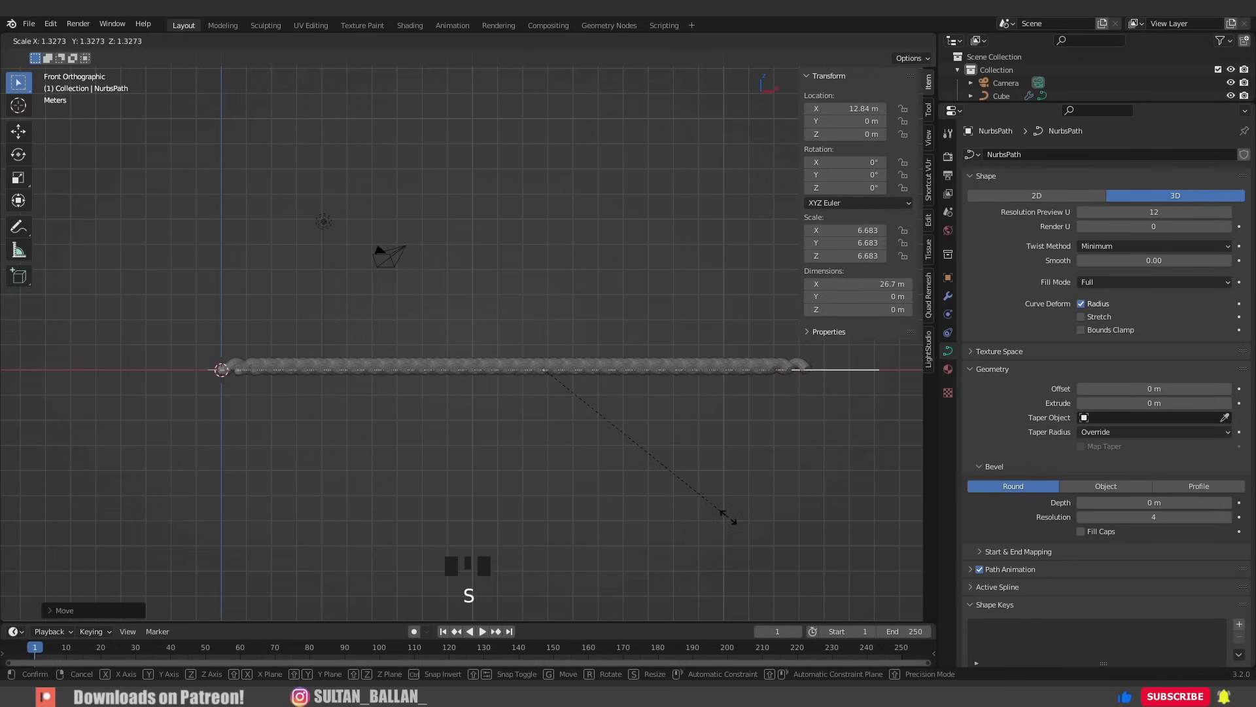
key(g)
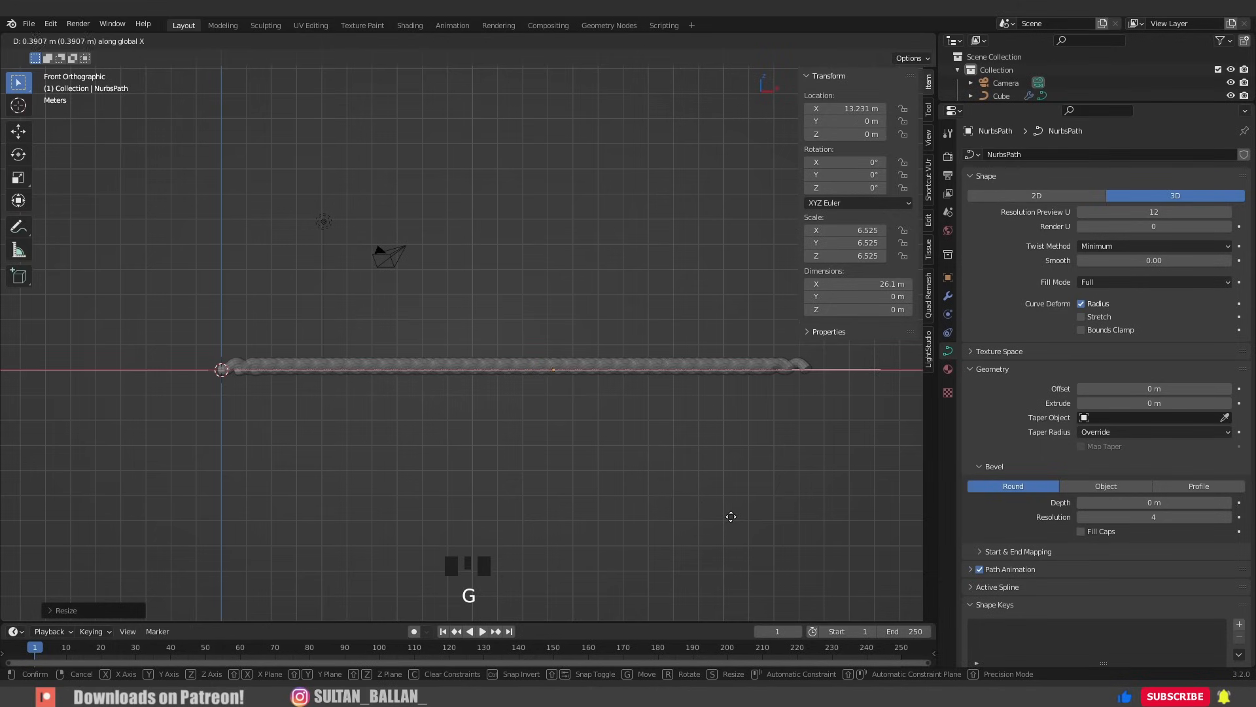
click(424, 292)
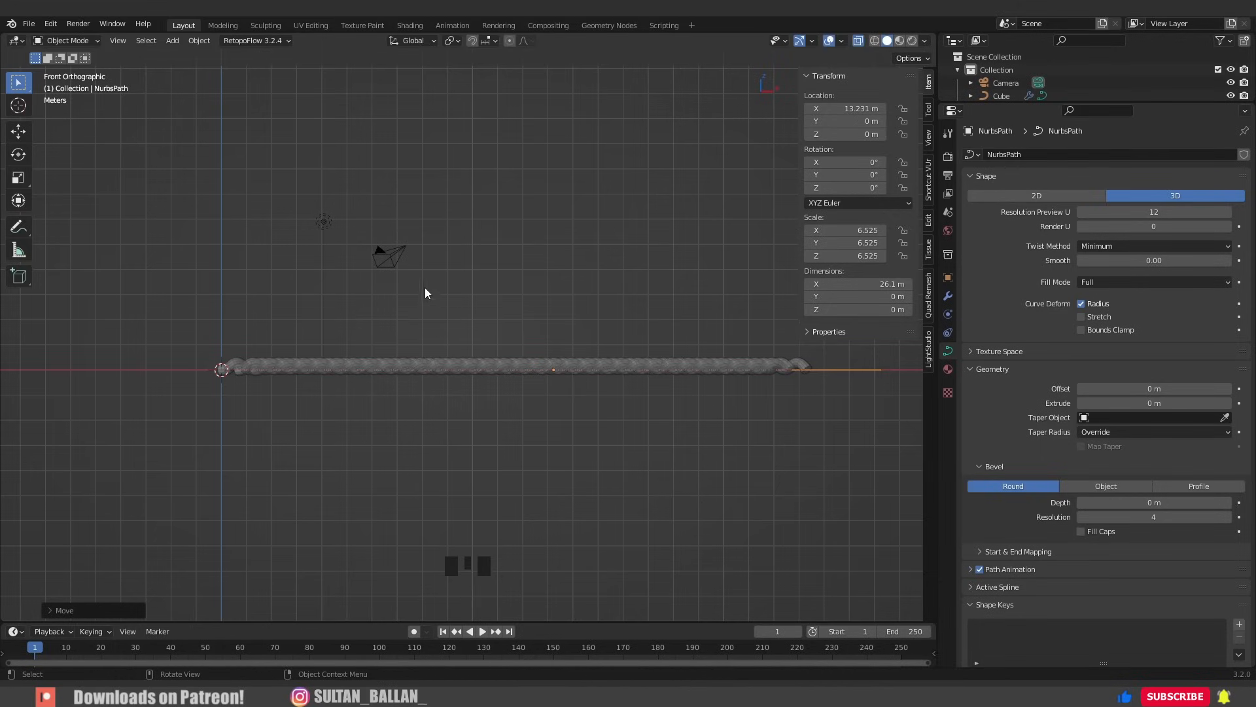
Step: Set the path's origin to the 3D cursor at the world centre
click(199, 40)
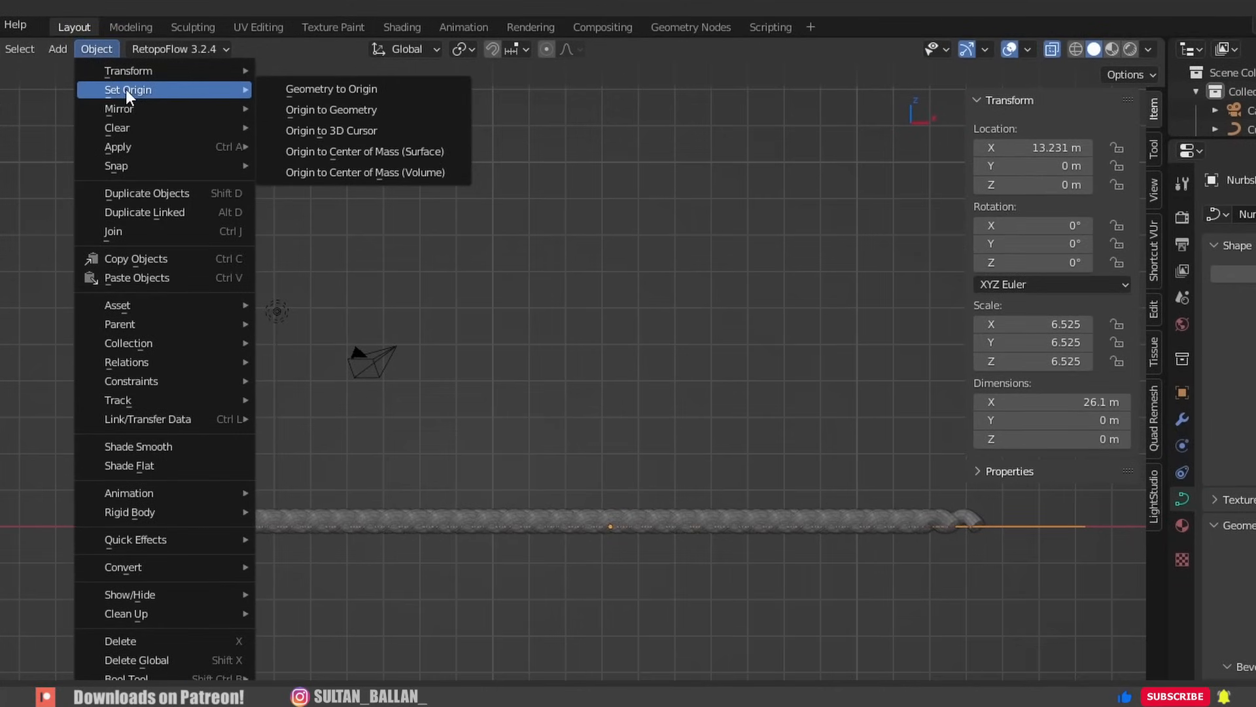
click(330, 109)
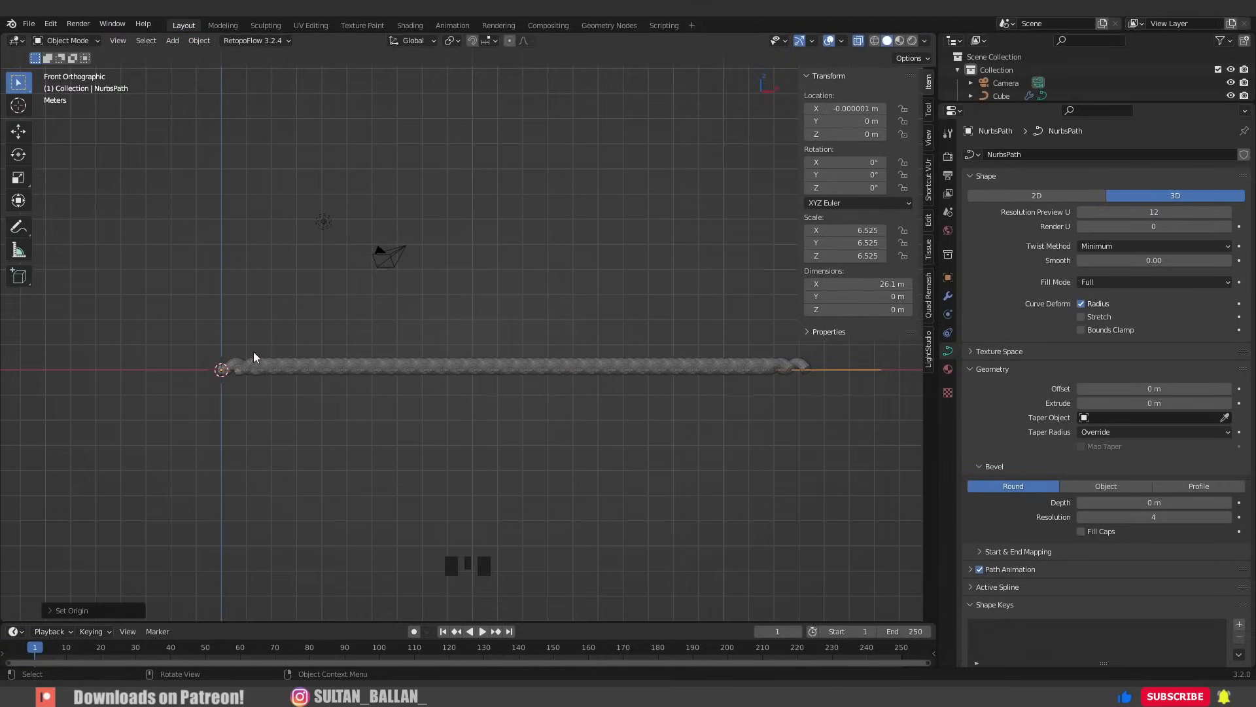
scroll(down, 3)
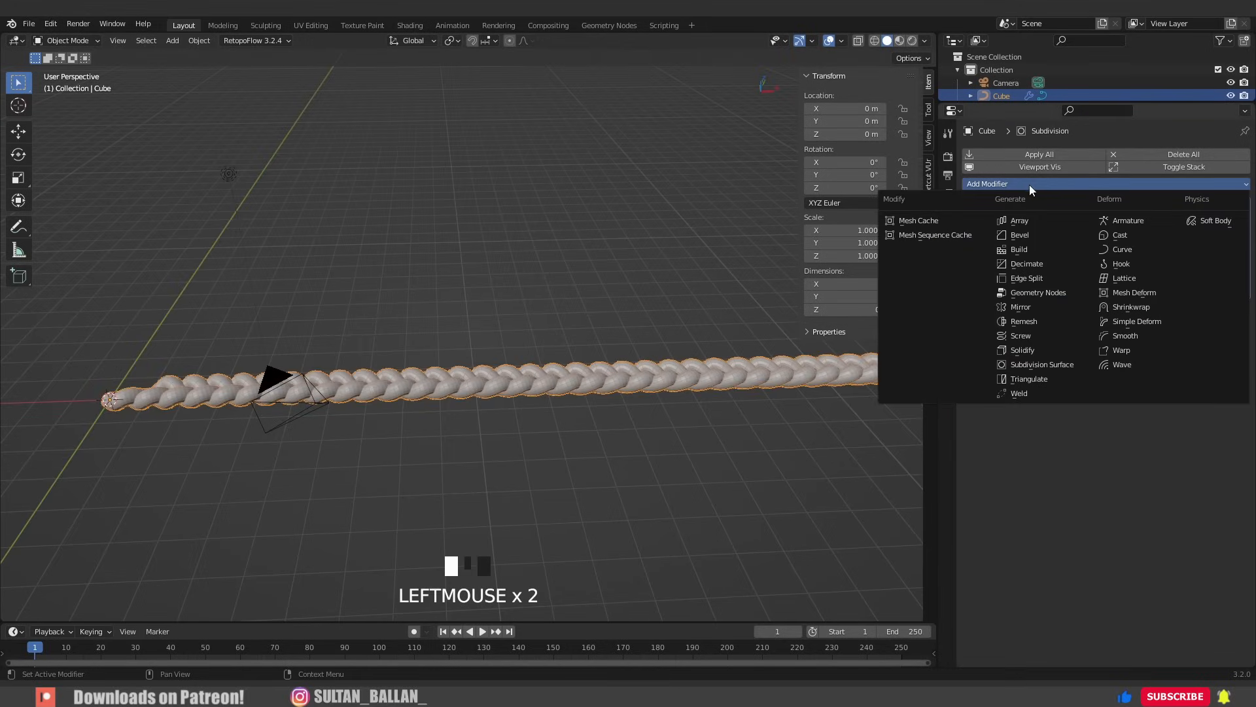
Step: Add a Curve modifier to the rope using the NurbsPath as its curve object
click(1121, 249)
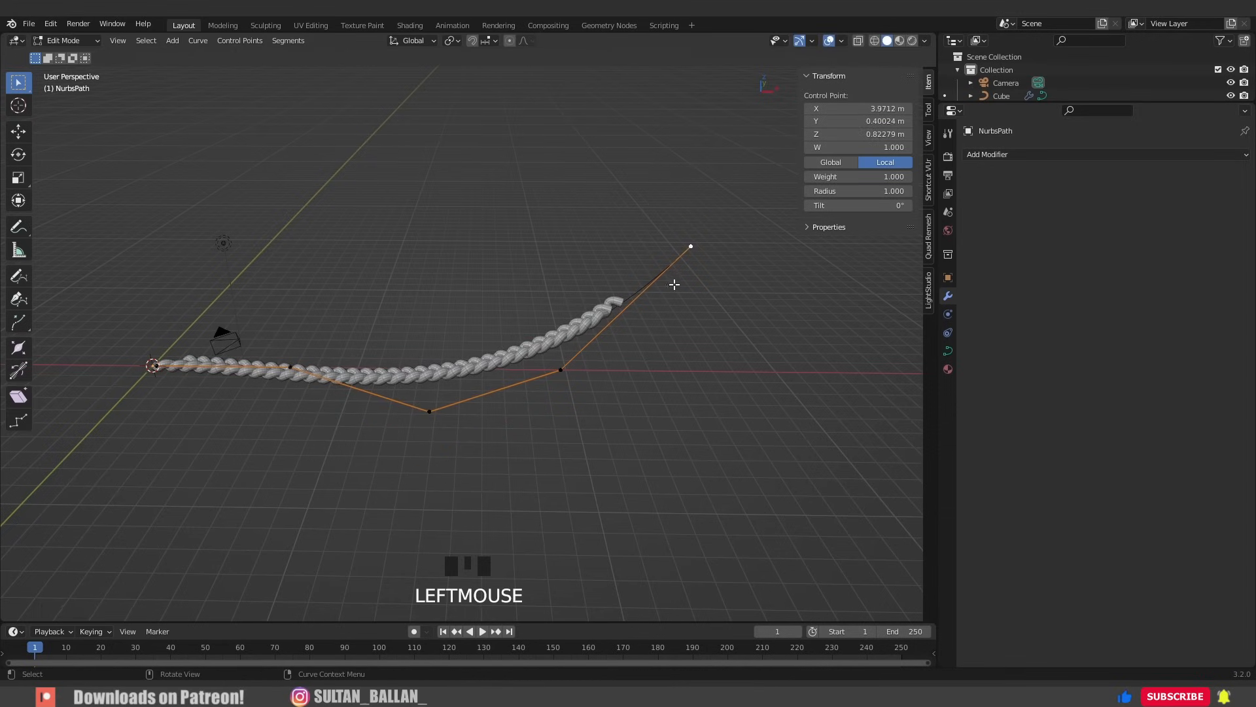
Step: Shrink the path's end control point radius to about 0.19 so the rope tapers
key(alt+s)
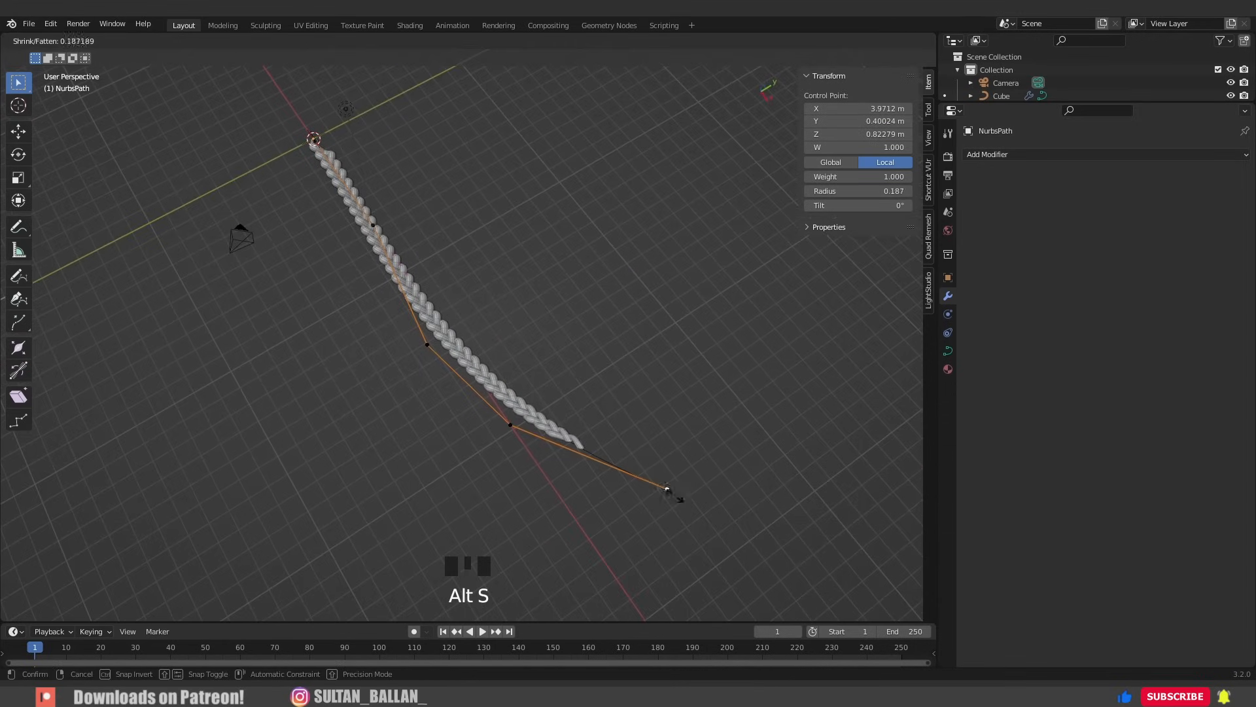